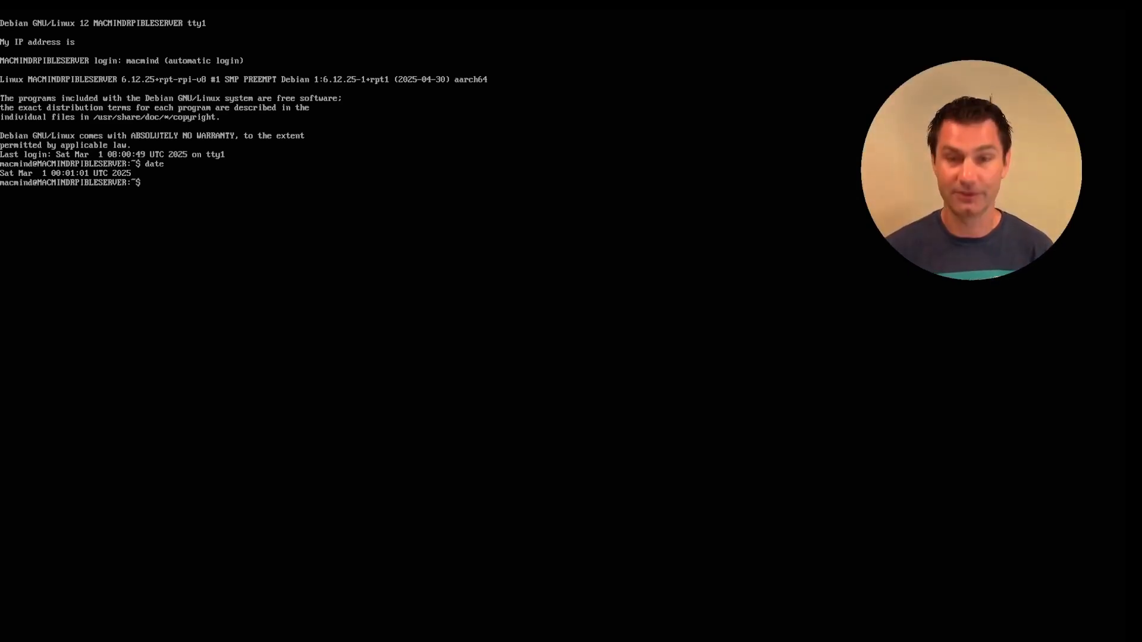
pyautogui.write('date')
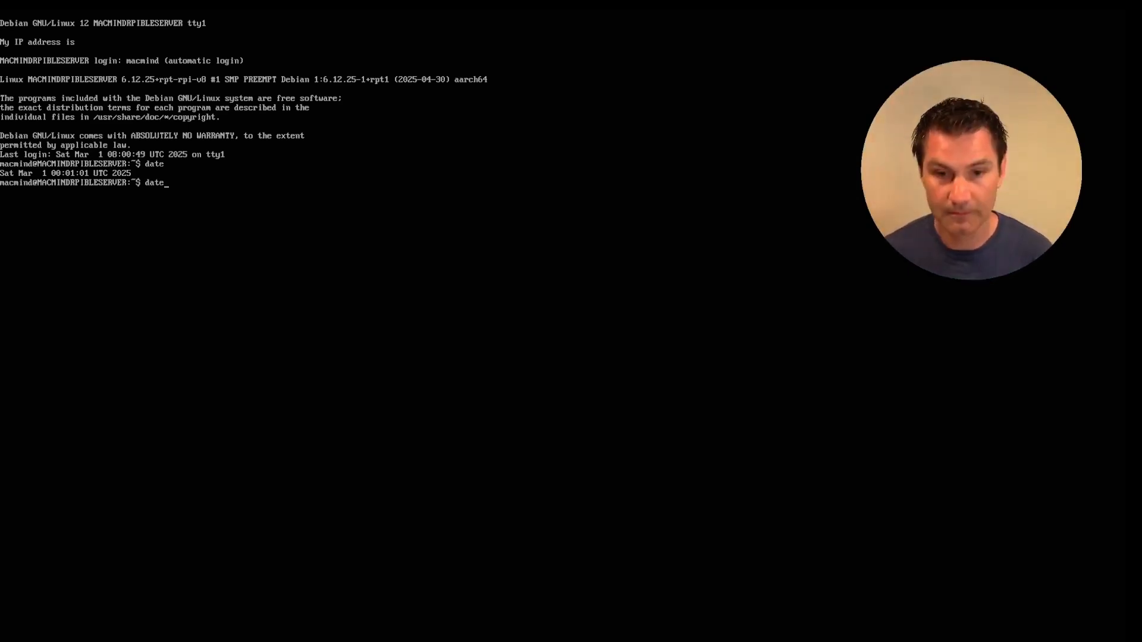